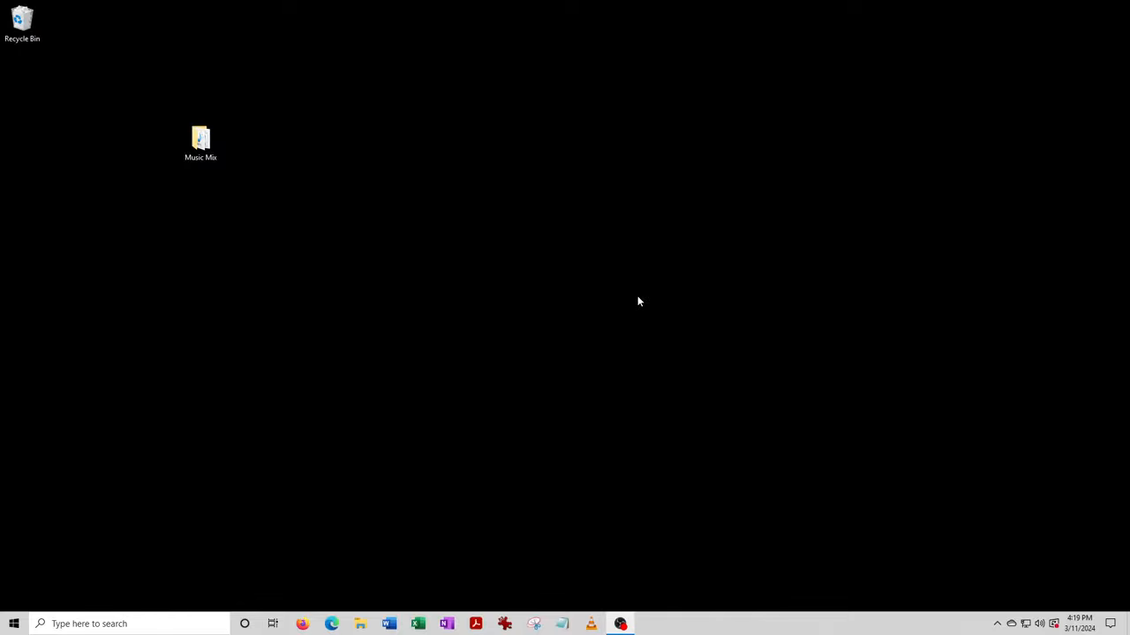
pyautogui.moveTo(410, 390)
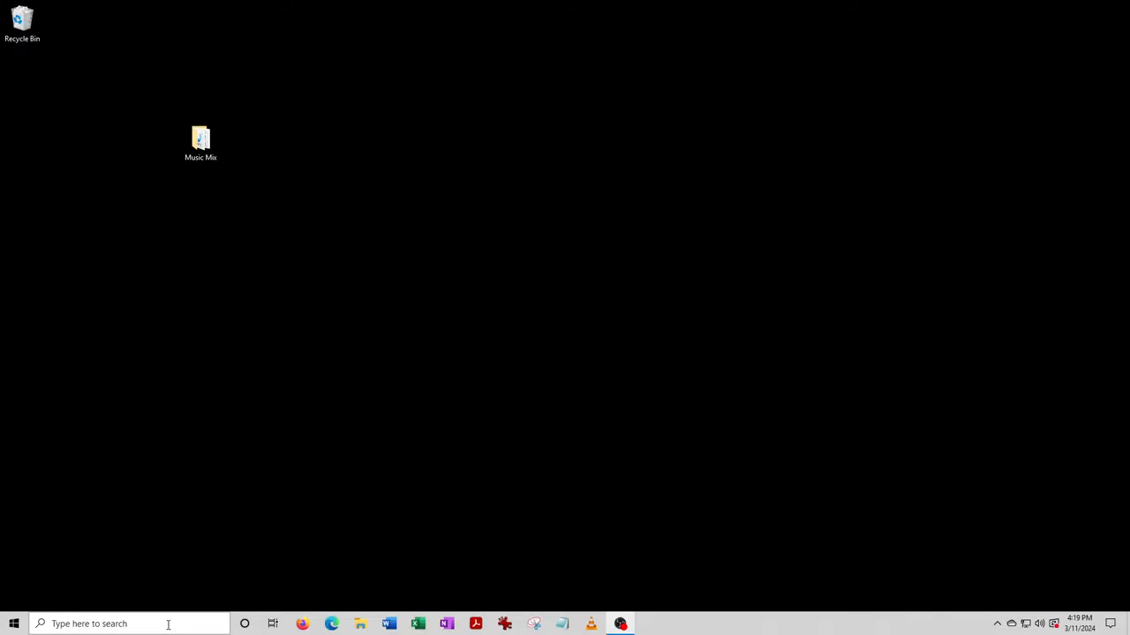
# Search for 'windows' in Windows Search so Windows Media Player appears as best match.
pyautogui.write('w')
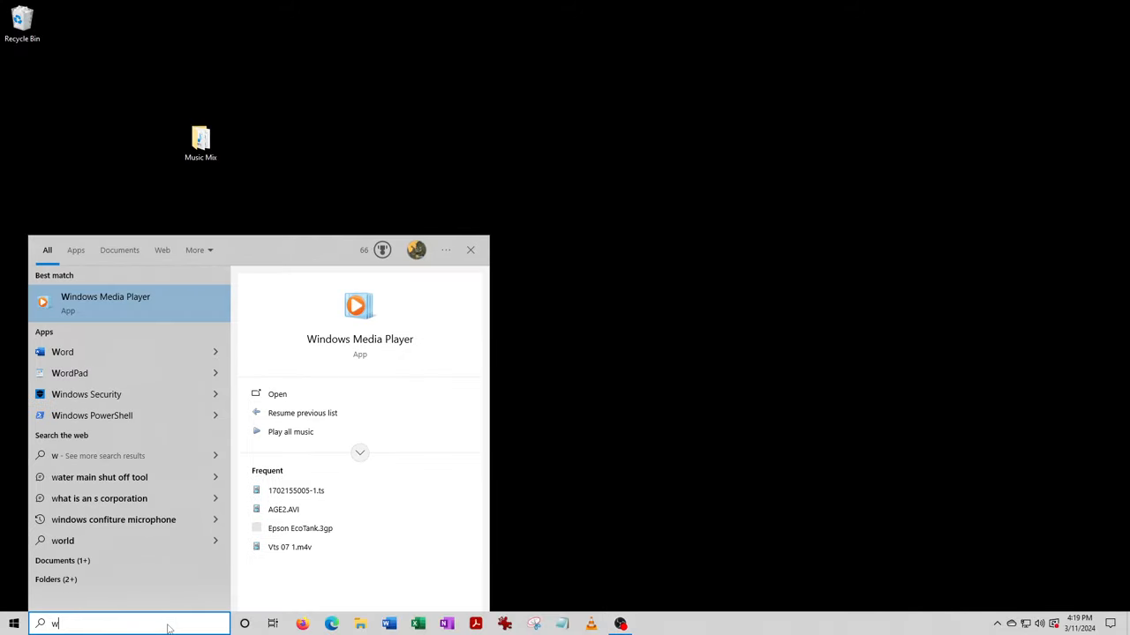
pyautogui.write('indows mid')
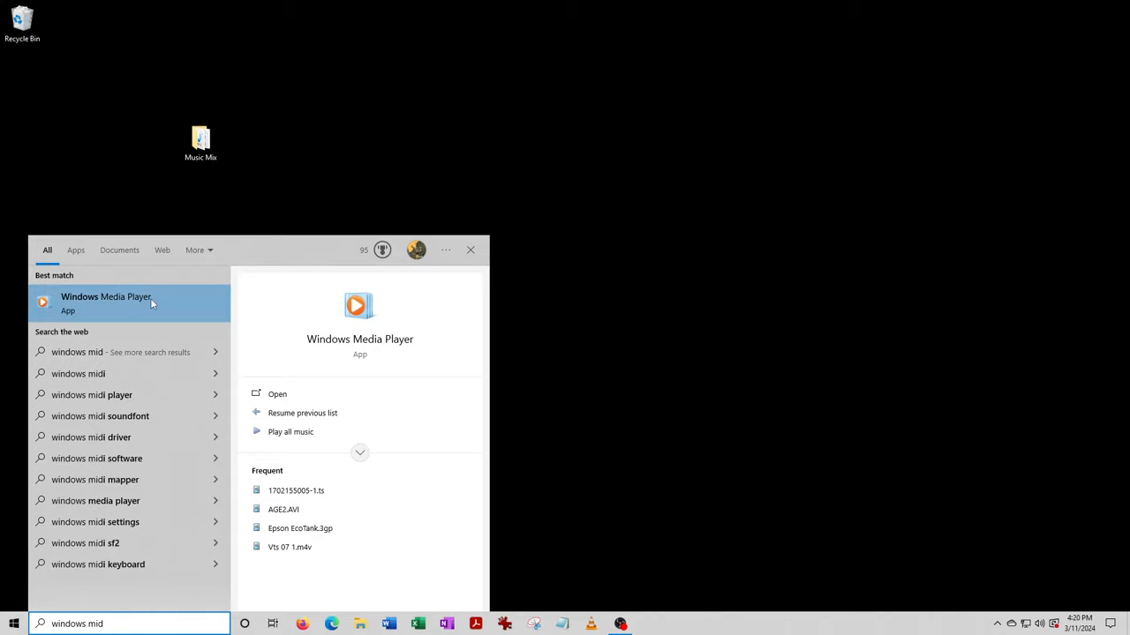
# Launch Windows Media Player from the search results into its media library.
pyautogui.click(106, 297)
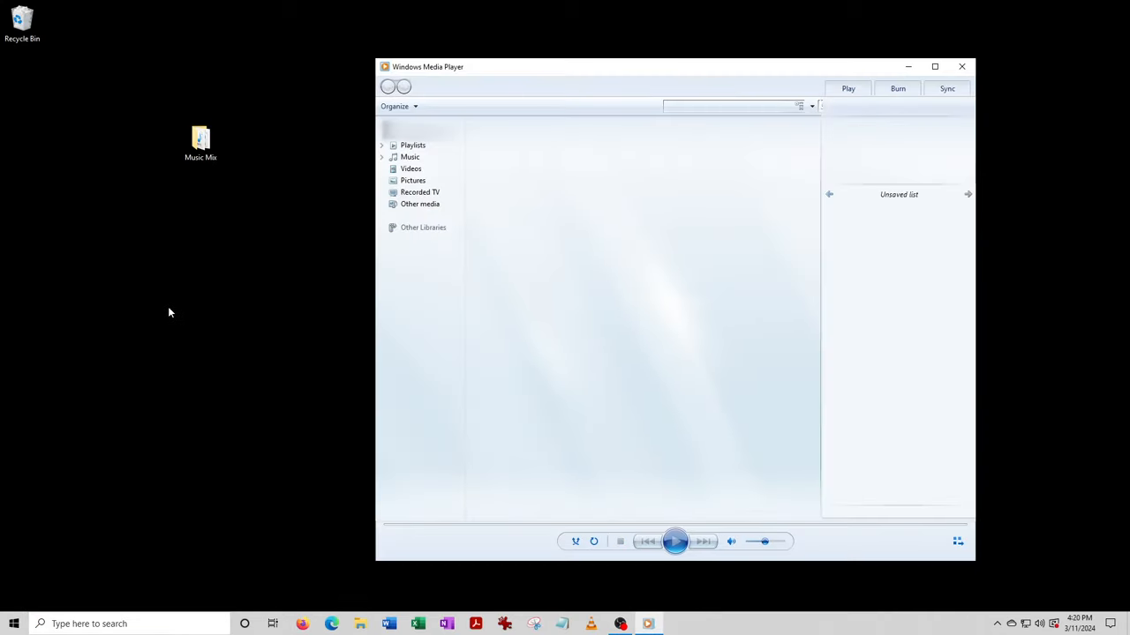
pyautogui.click(412, 145)
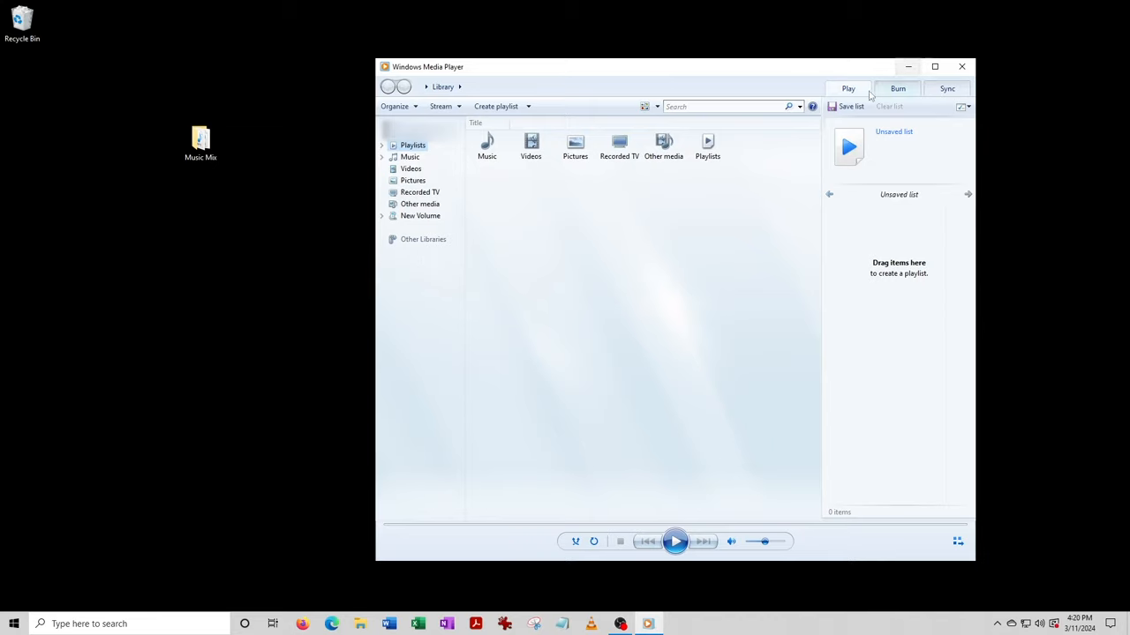
pyautogui.moveTo(897, 89)
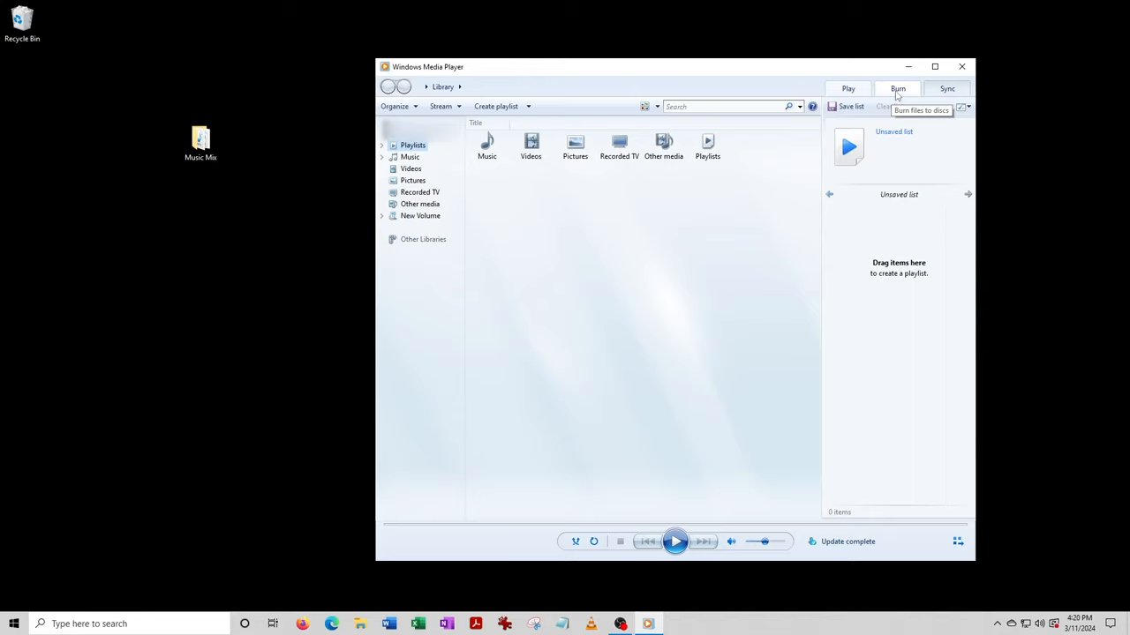
pyautogui.moveTo(913, 124)
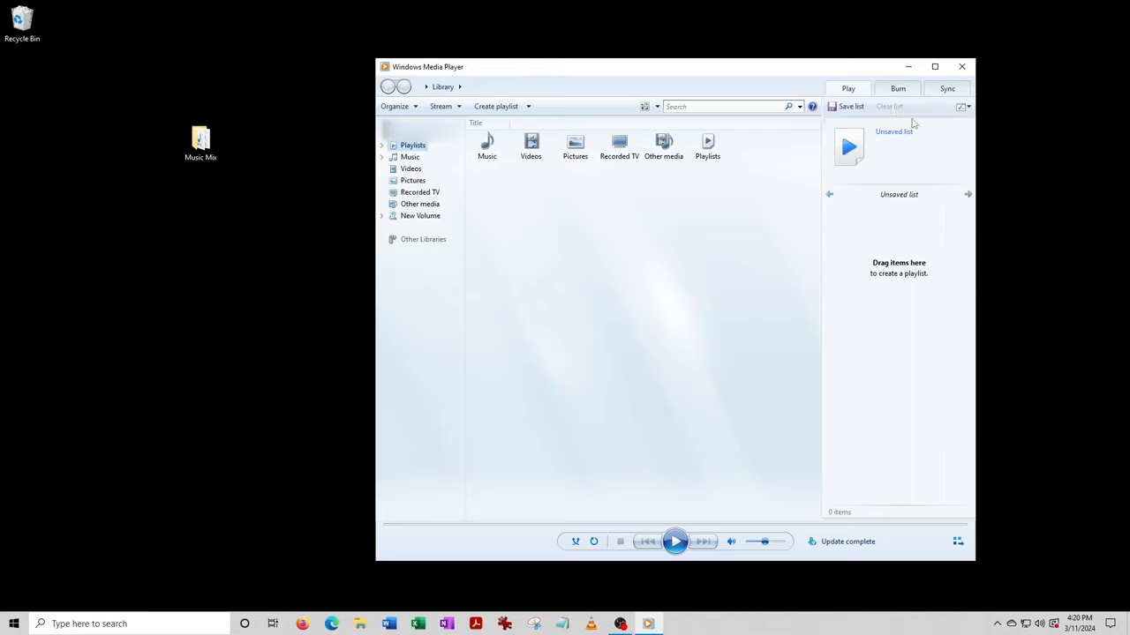
# Switch to the Burn pane with blank CD drive E and an empty burn list.
pyautogui.click(898, 89)
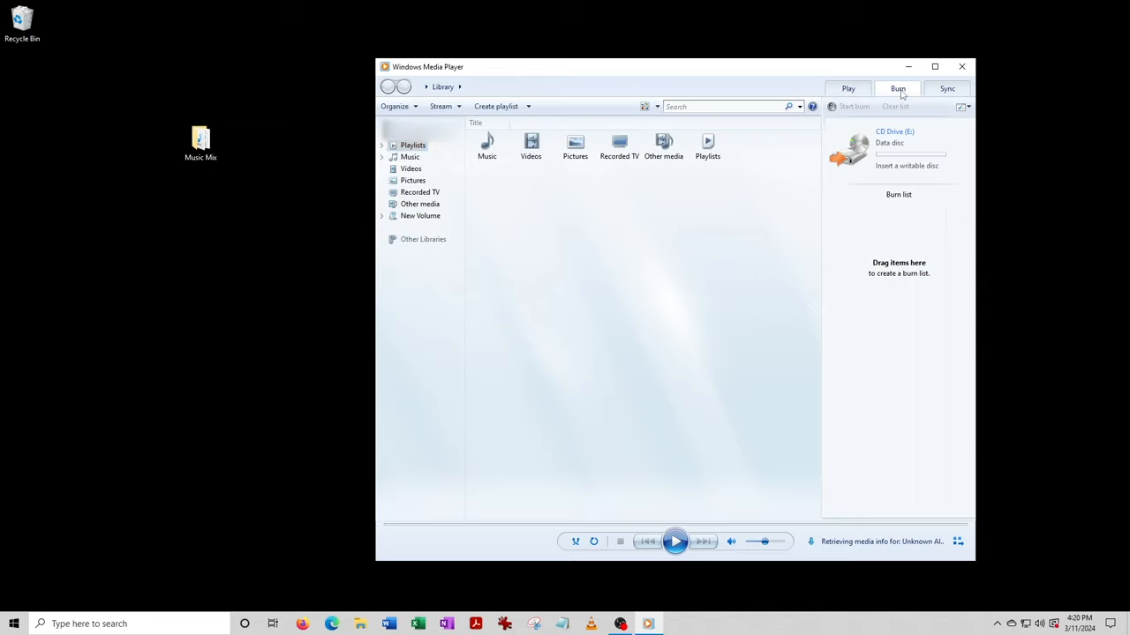
pyautogui.click(898, 88)
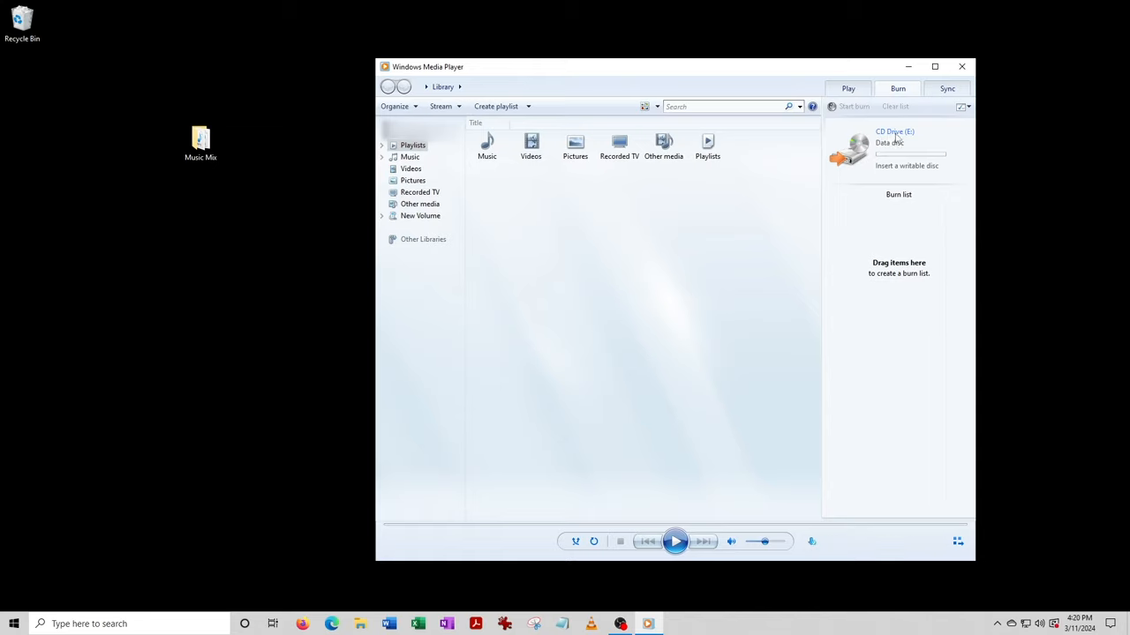
pyautogui.moveTo(915, 141)
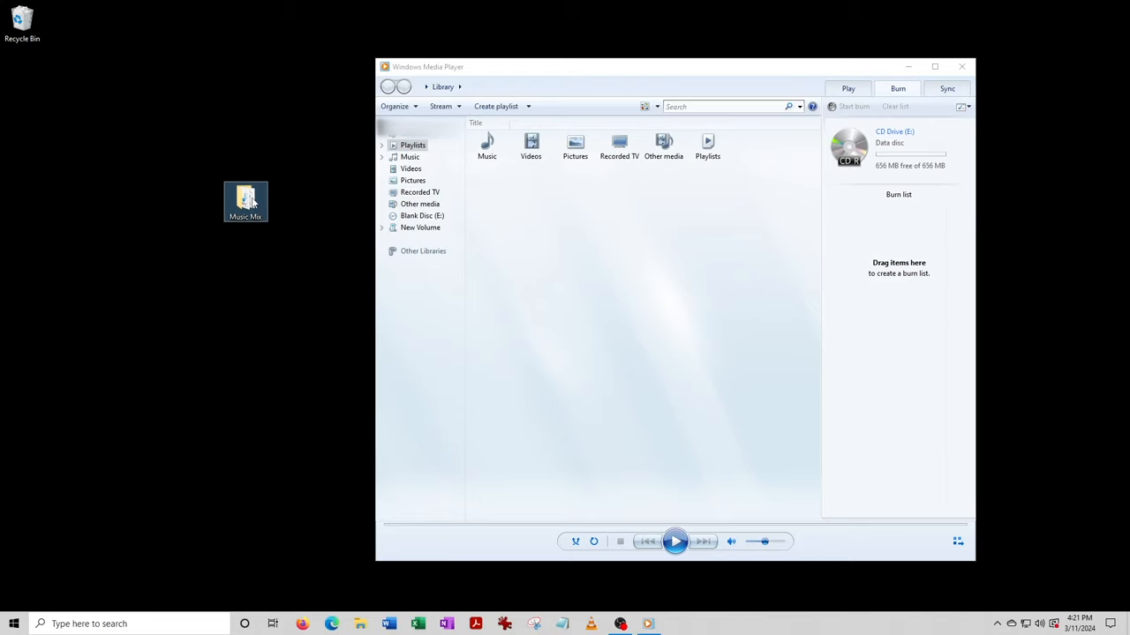
# Open the Music Mix desktop folder listing its ten MP3 tracks.
pyautogui.doubleClick(246, 201)
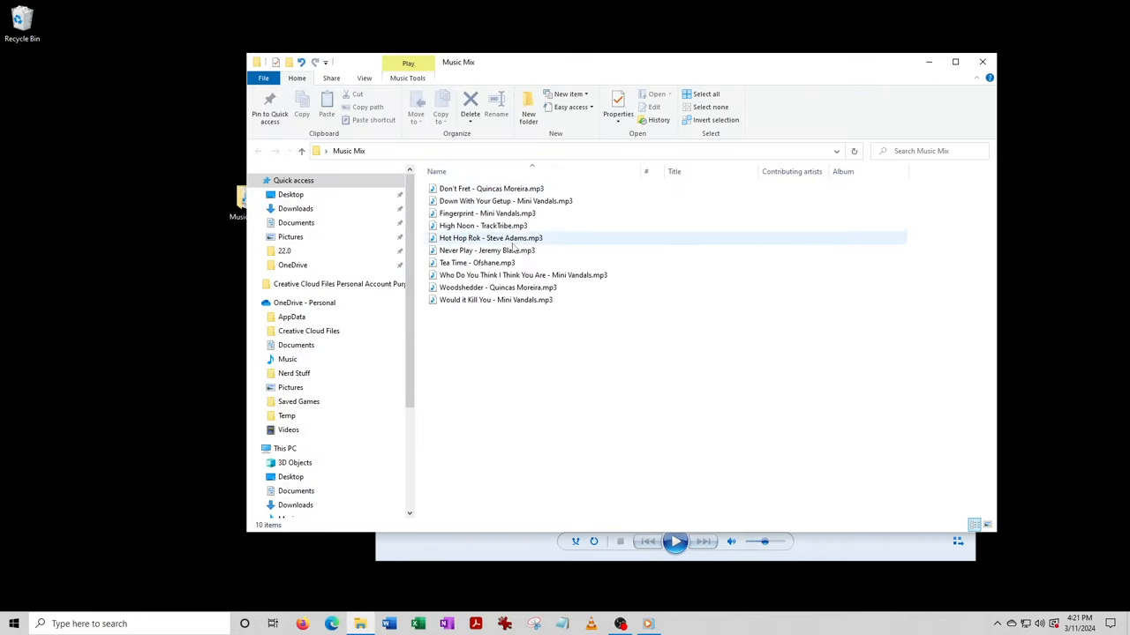
pyautogui.moveTo(487, 213)
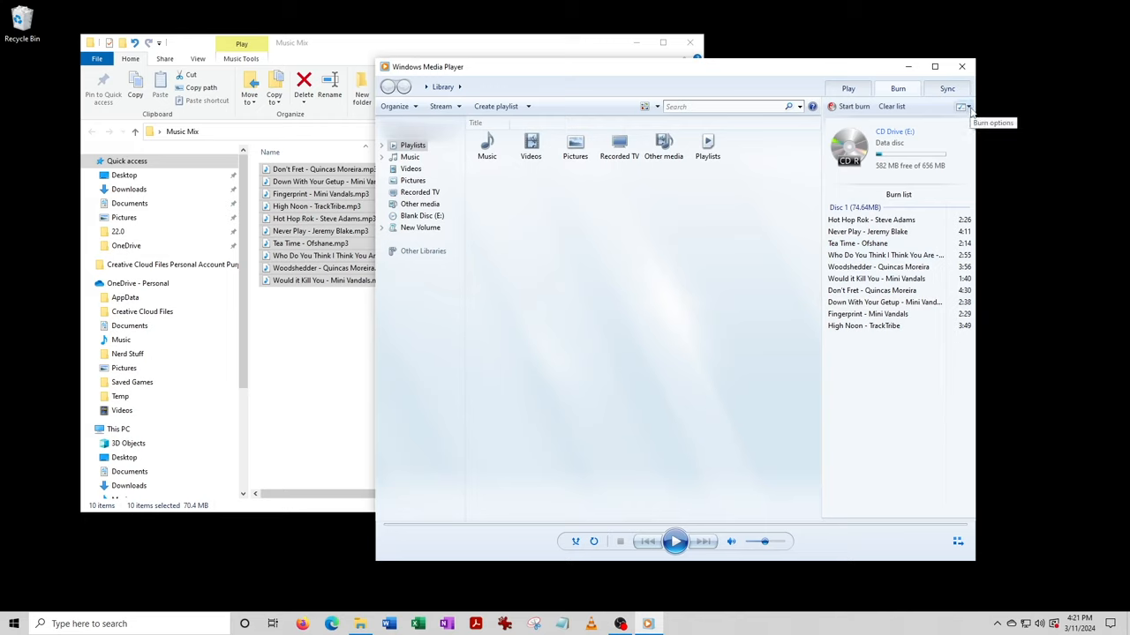
# Set the disc format to Audio CD via Burn options, leaving 43:52 of 75 minutes free.
pyautogui.click(961, 107)
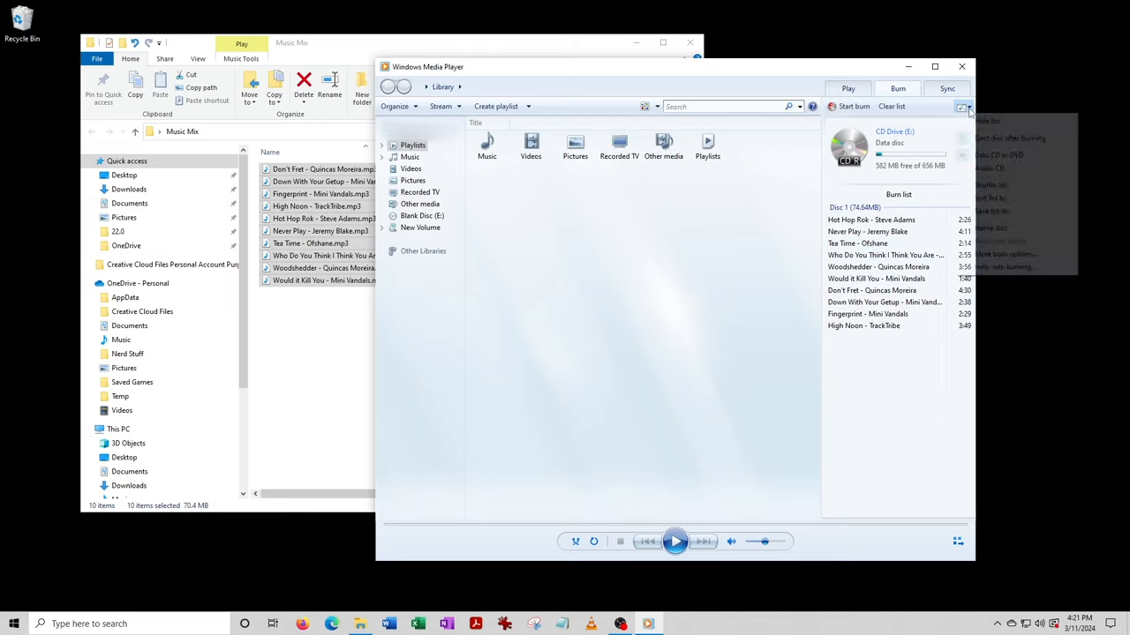
pyautogui.click(961, 106)
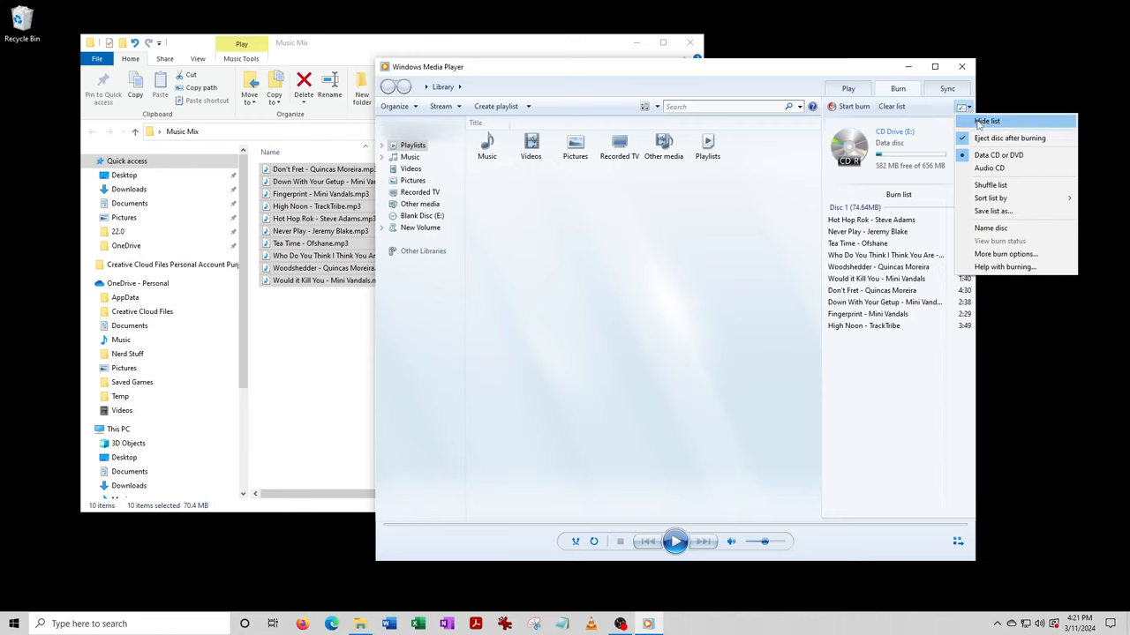
pyautogui.moveTo(988, 167)
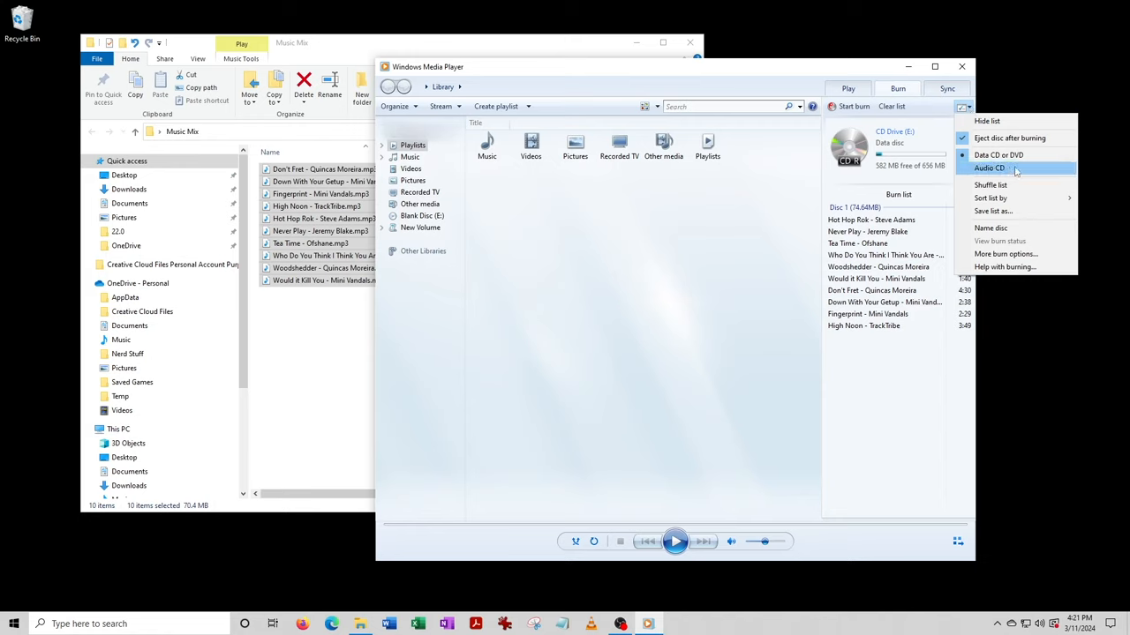
pyautogui.moveTo(998, 155)
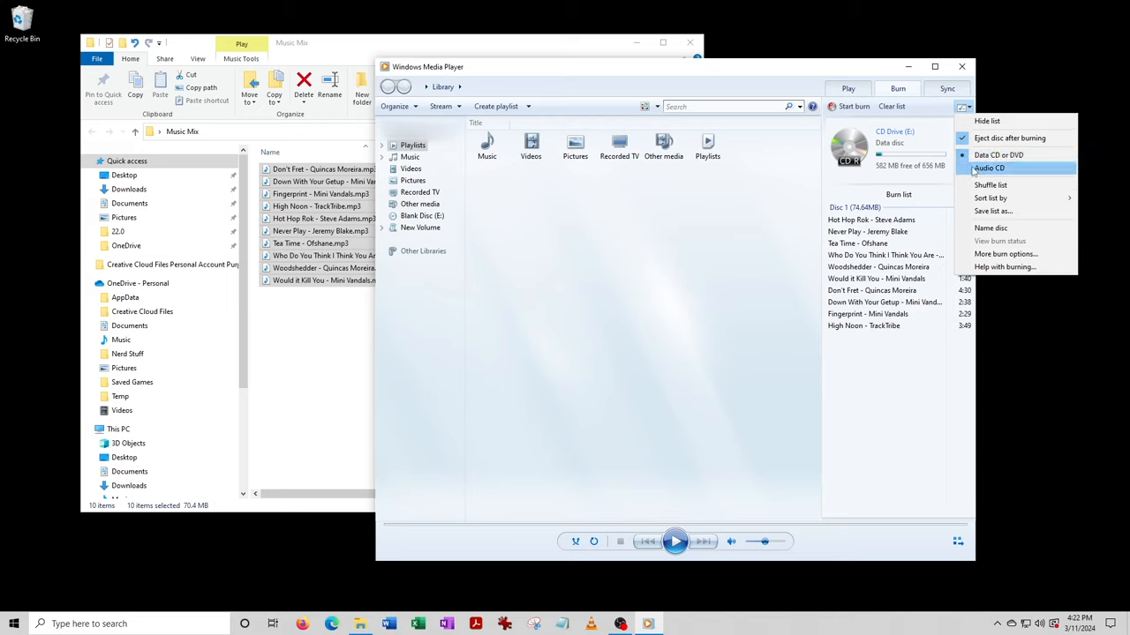
pyautogui.click(989, 168)
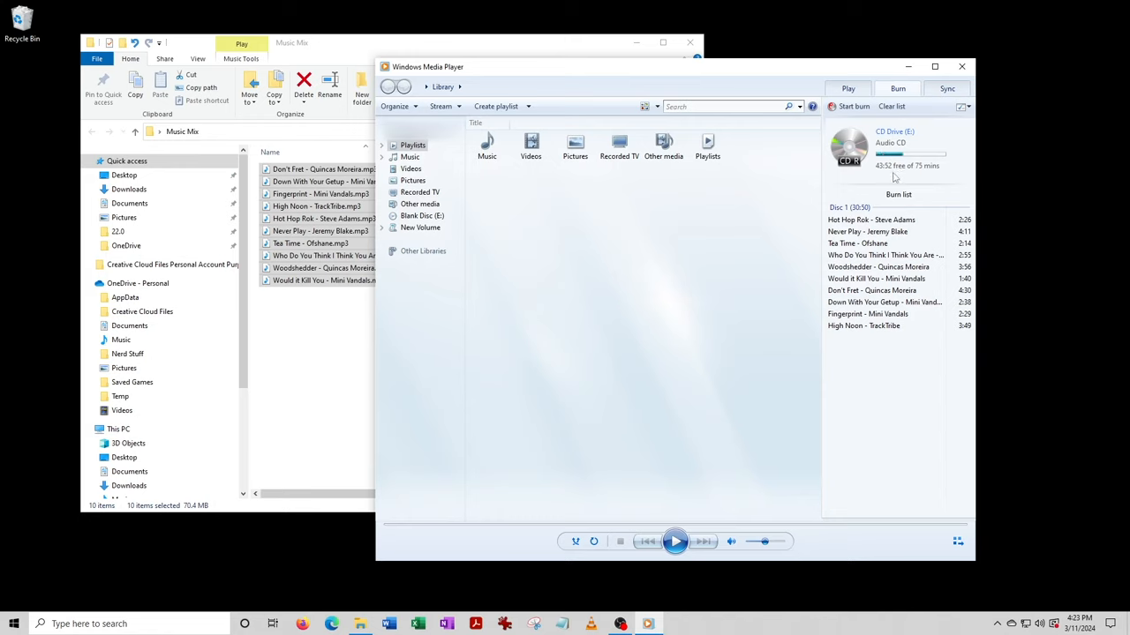
pyautogui.moveTo(922, 175)
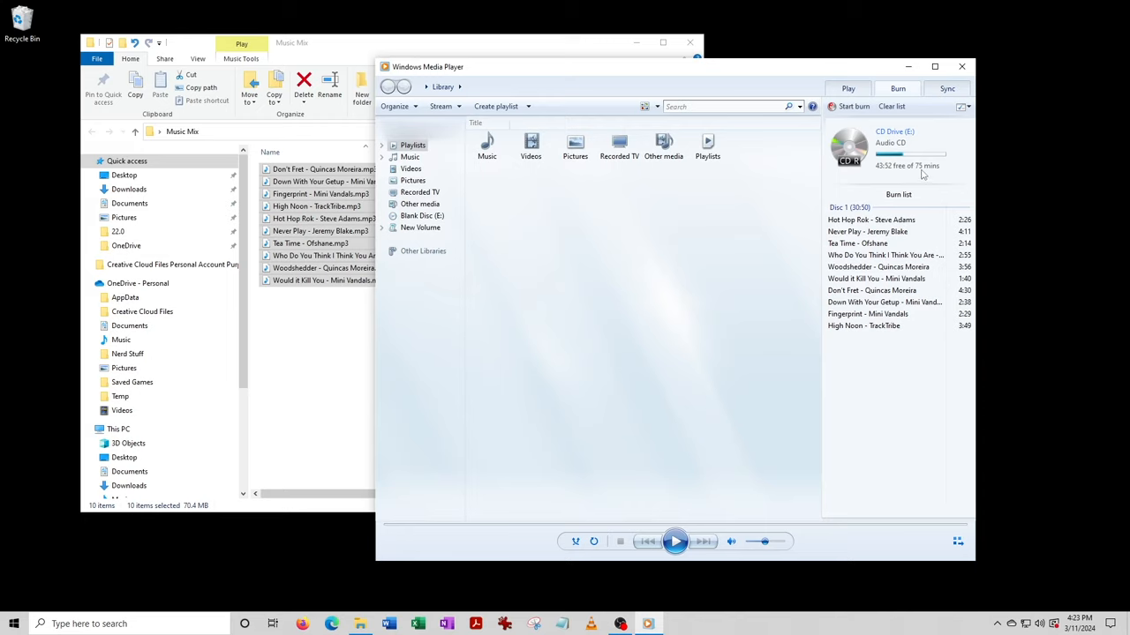
pyautogui.moveTo(929, 175)
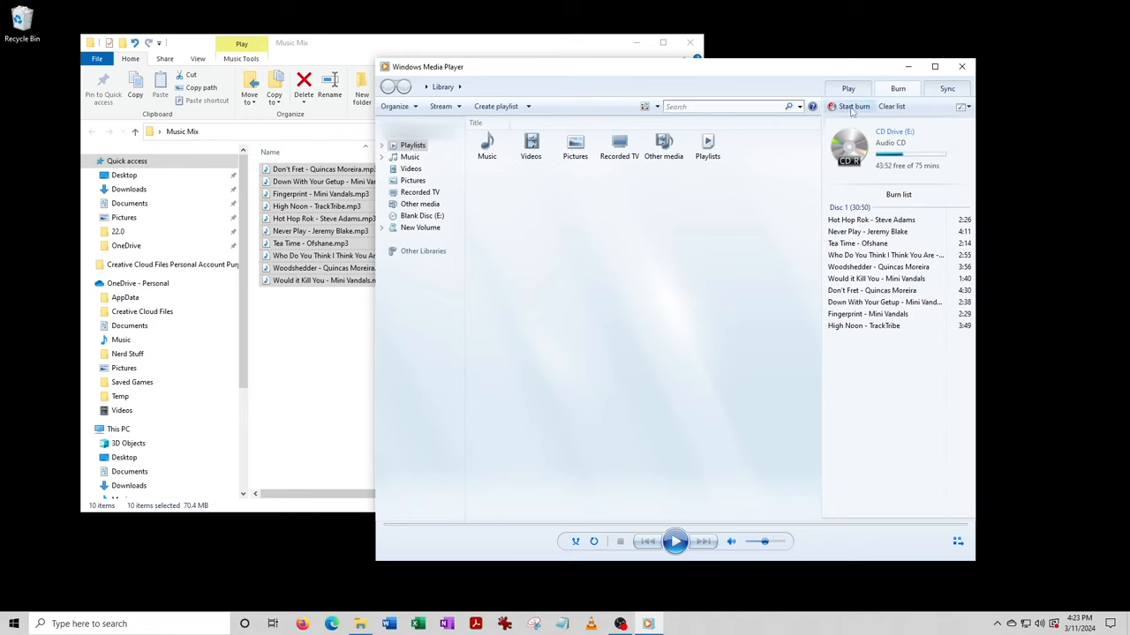
# Start burning the ten songs onto the Audio CD in drive E.
pyautogui.click(854, 105)
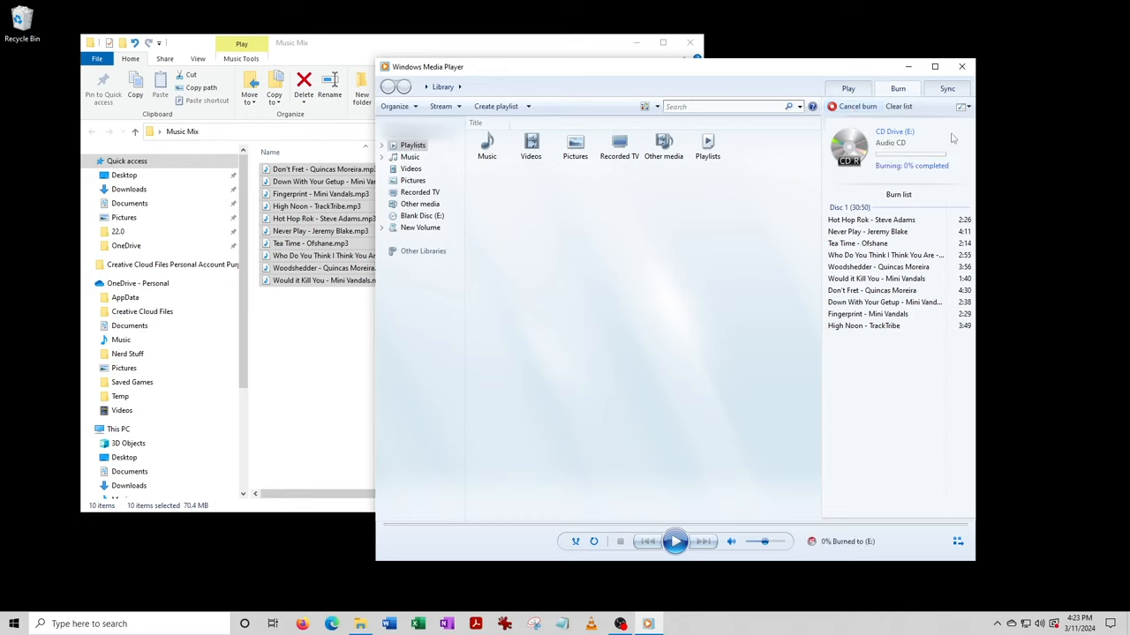
pyautogui.moveTo(916, 176)
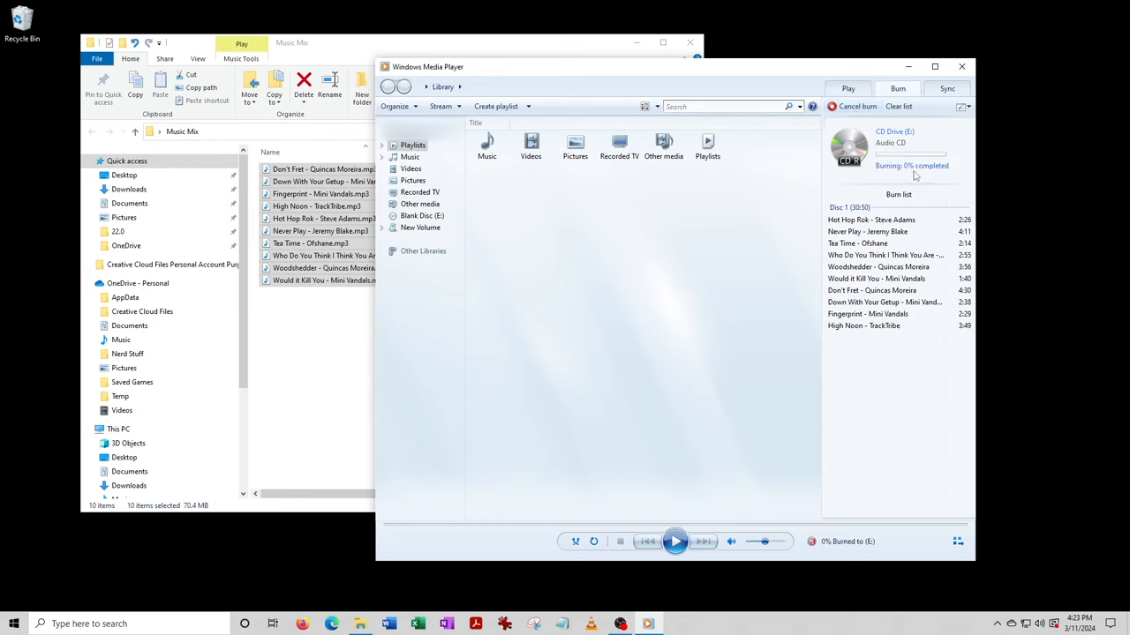